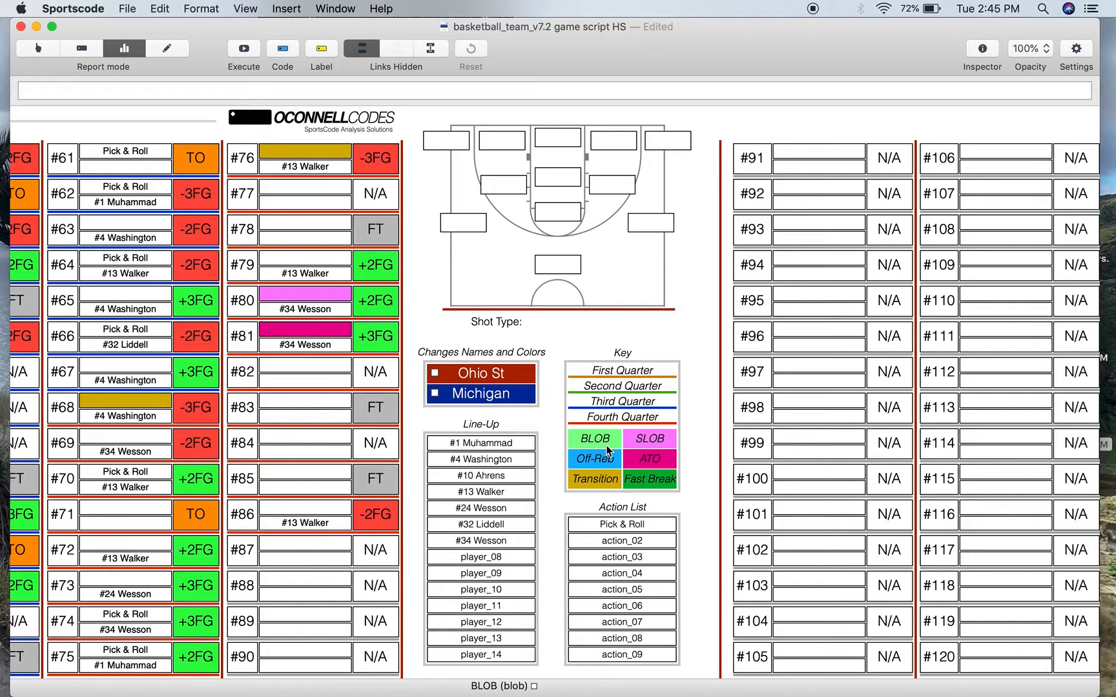
- Bring the offence possession list #1–#90 with OFFENCE/DEFENCE headers into view
left_click(650, 439)
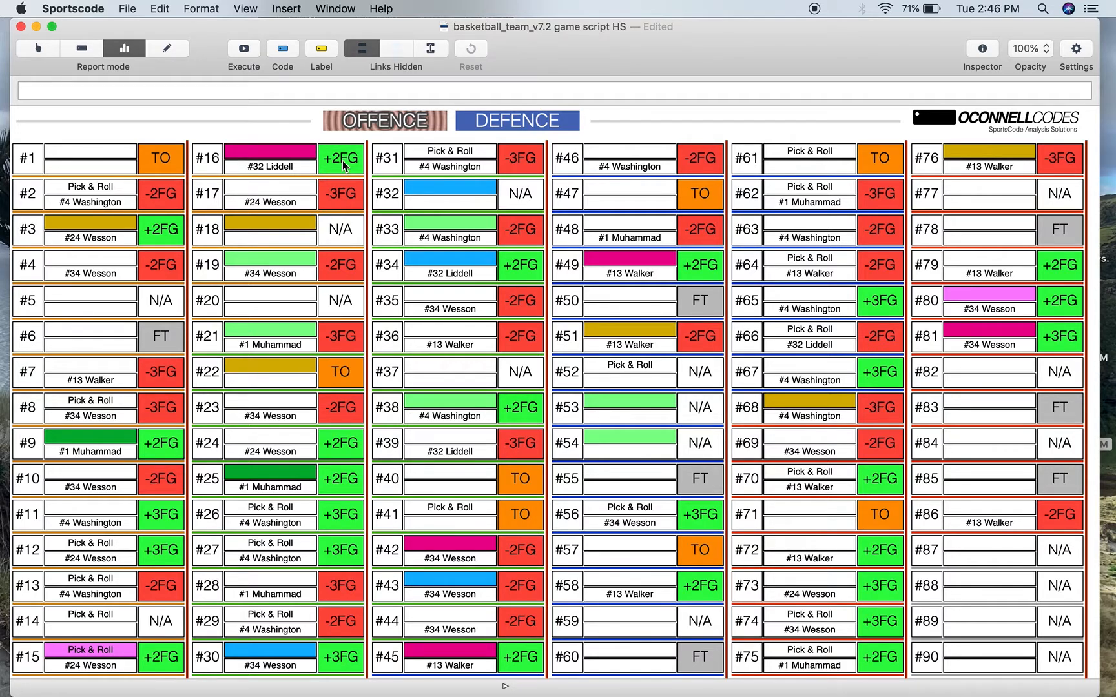
mouse_move(341, 513)
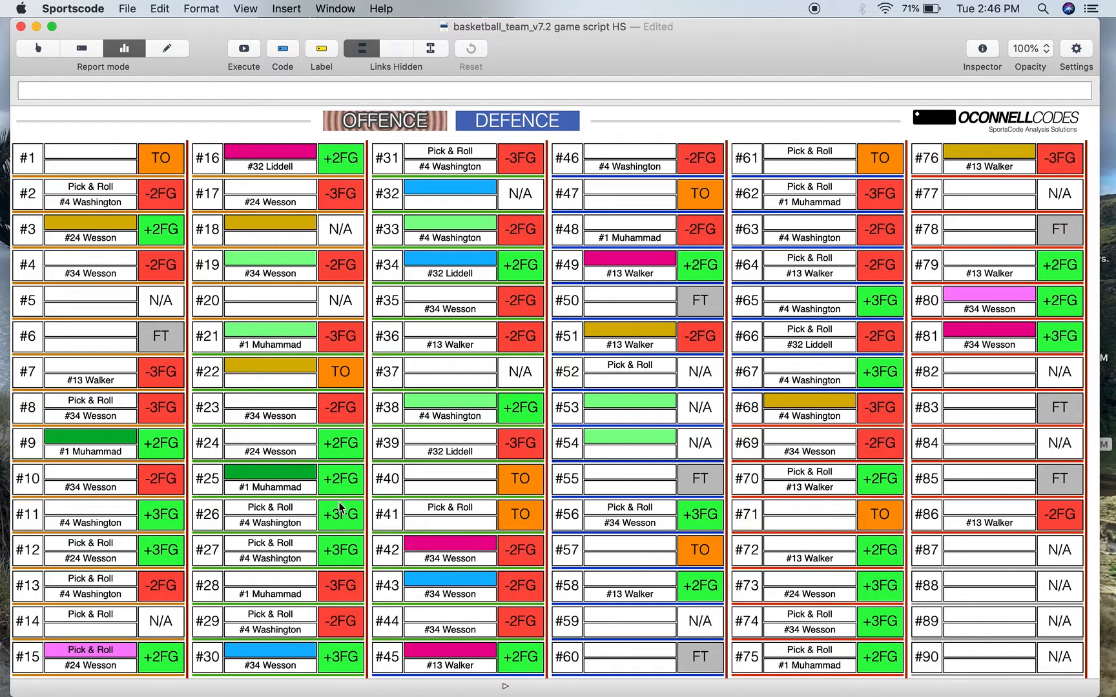
mouse_move(346, 524)
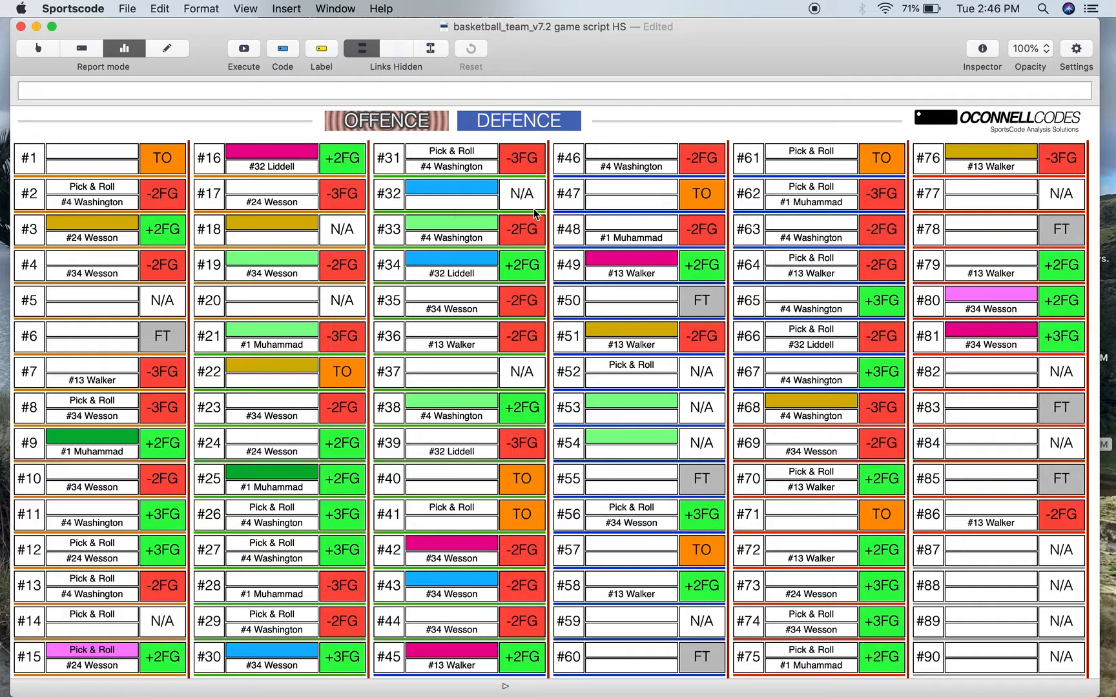
mouse_move(447, 221)
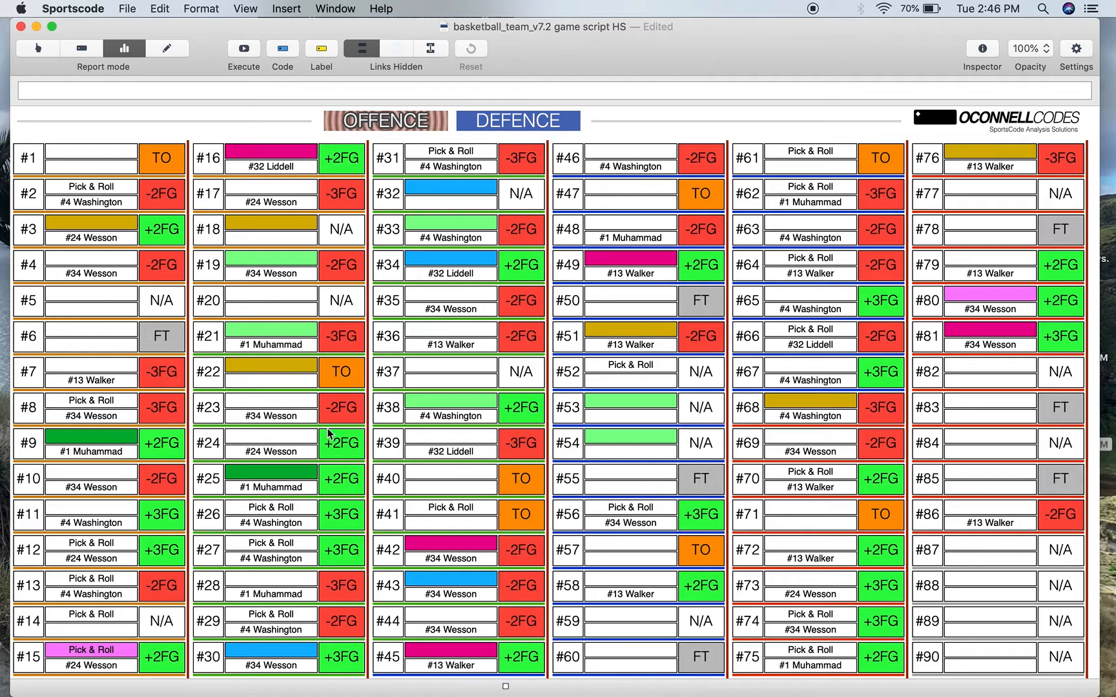
scroll("right", 3)
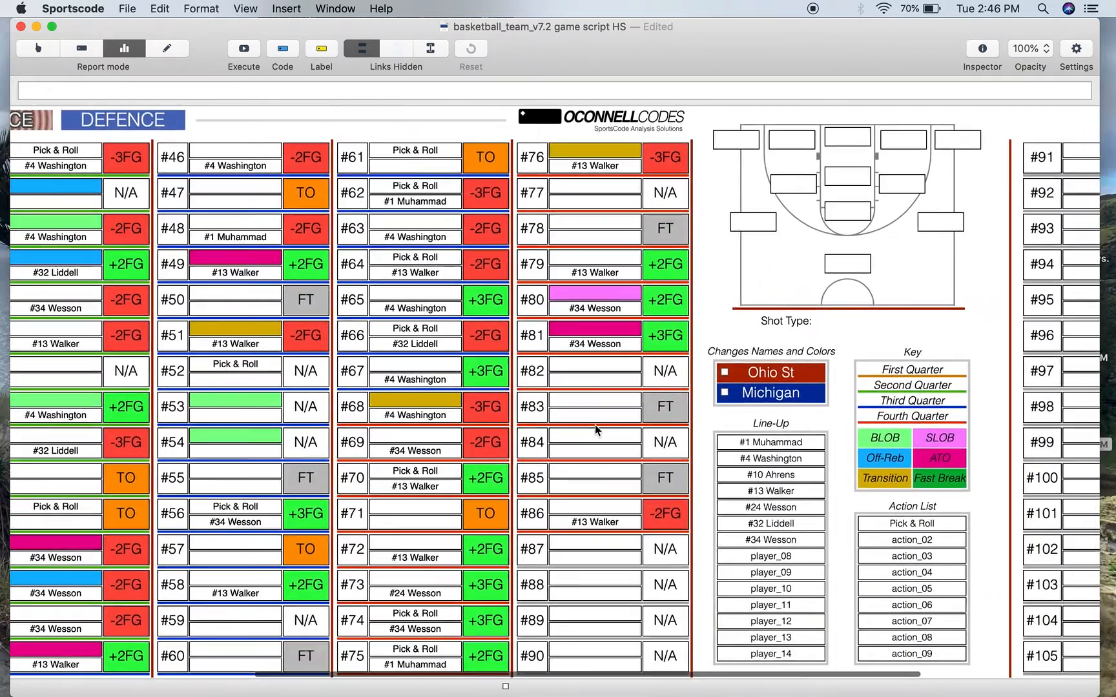
- Select possession #76 and plot its Off the Dribble shot on the court chart
left_click(532, 159)
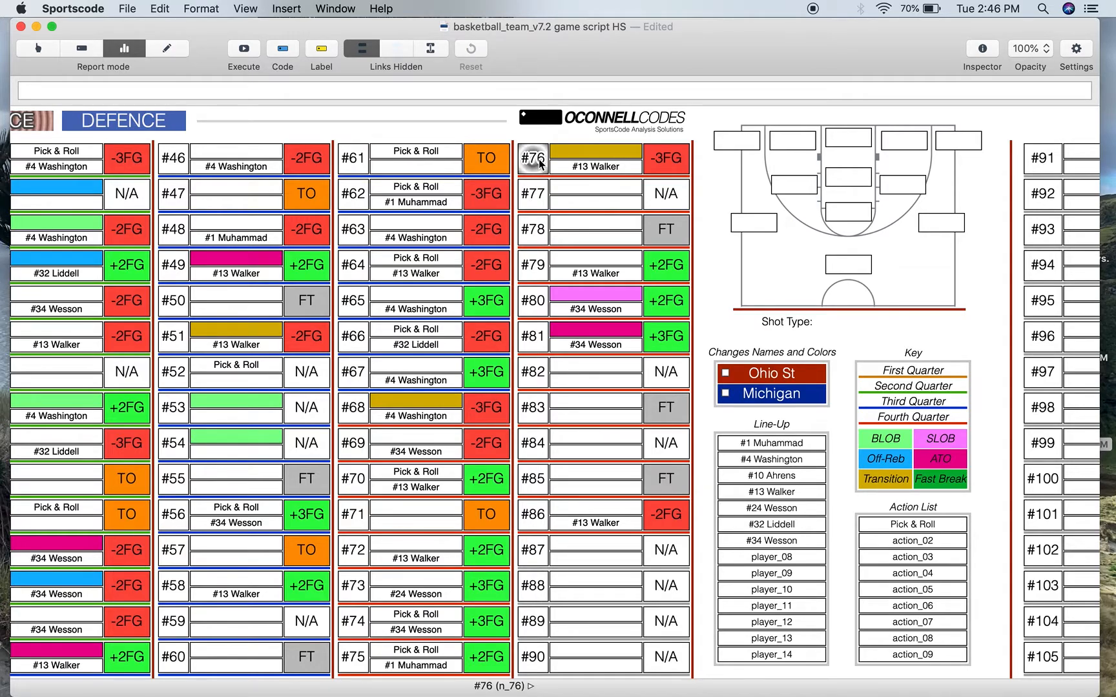
left_click(849, 264)
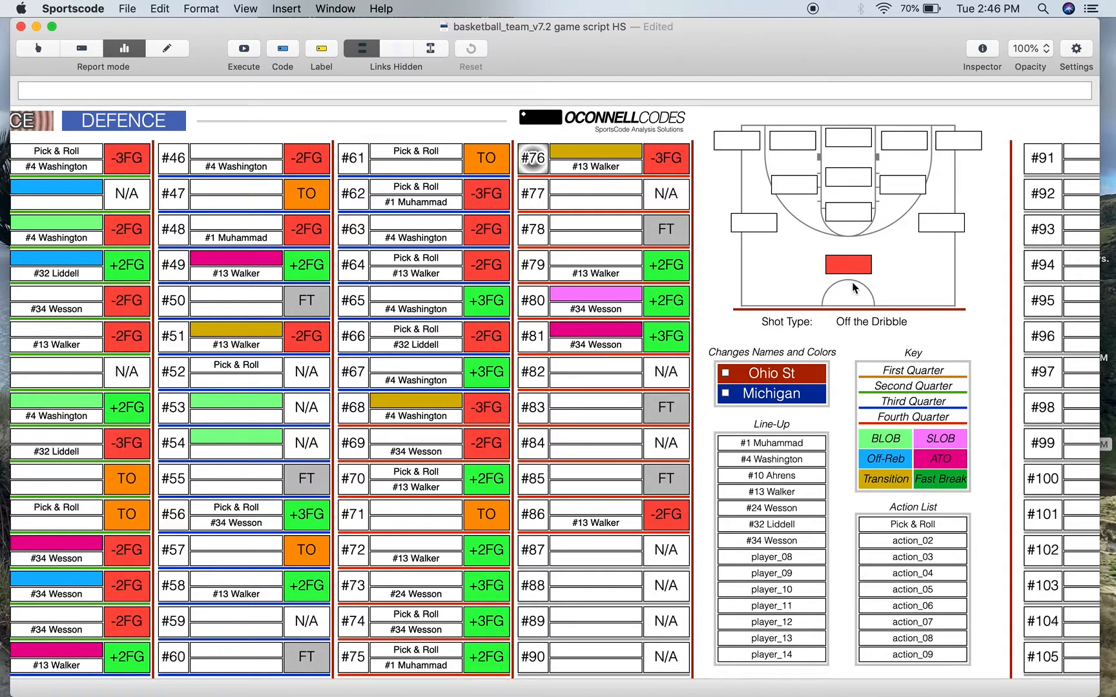
mouse_move(873, 324)
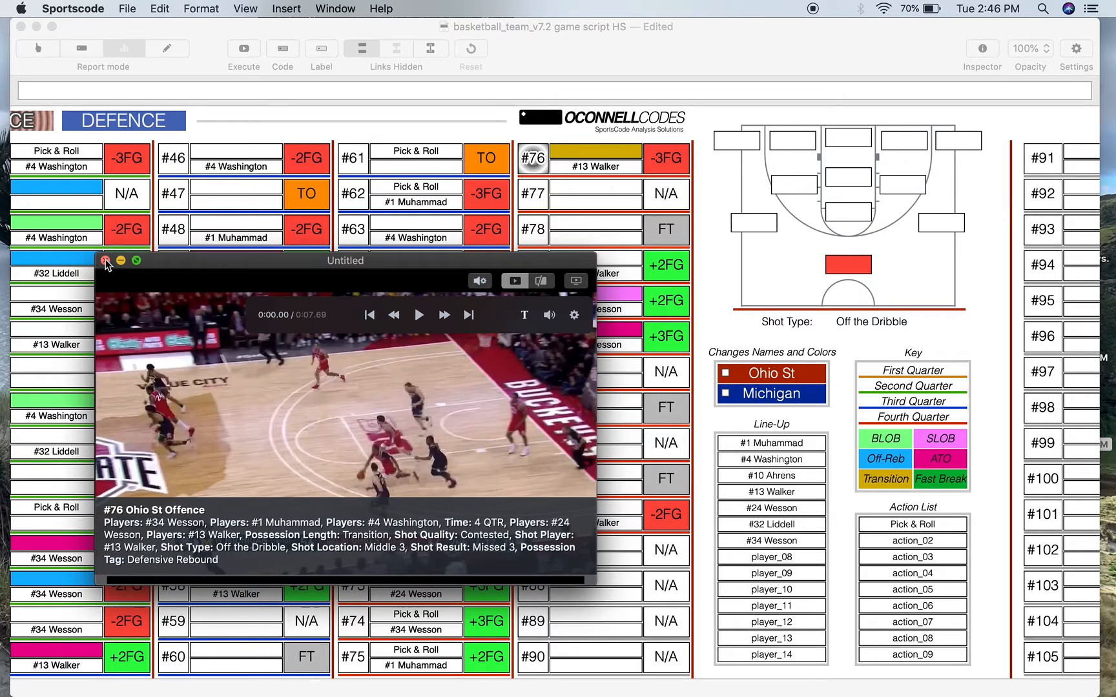
- Close the video clip window and move toward the shot chart for the defence possessions
left_click(106, 260)
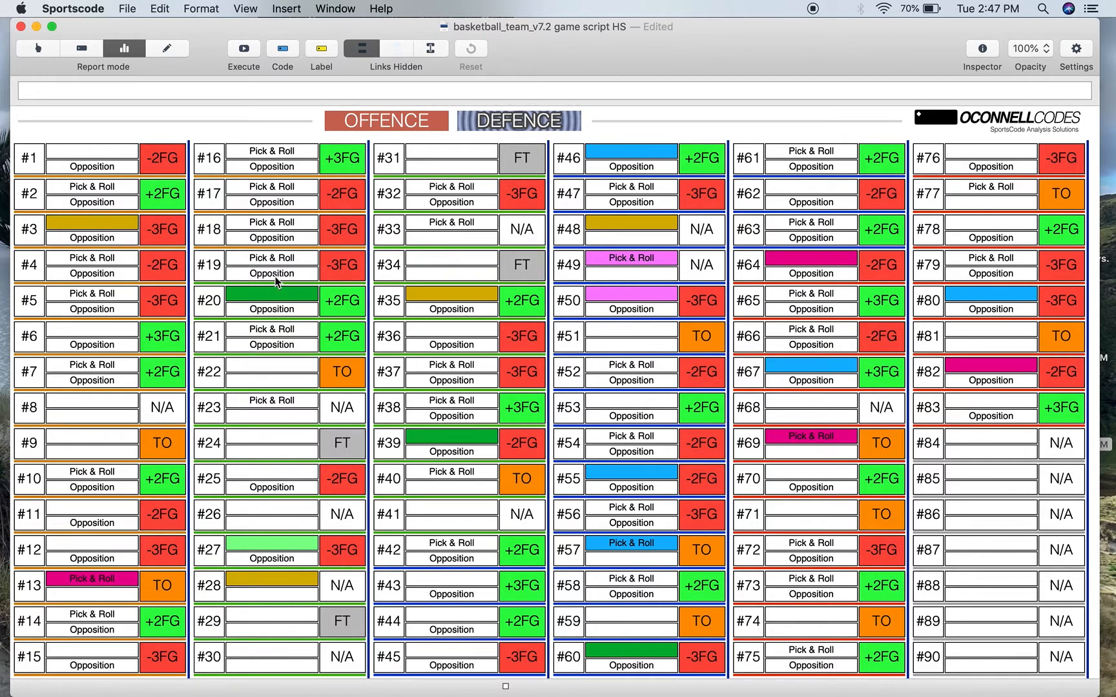
scroll("right", 3)
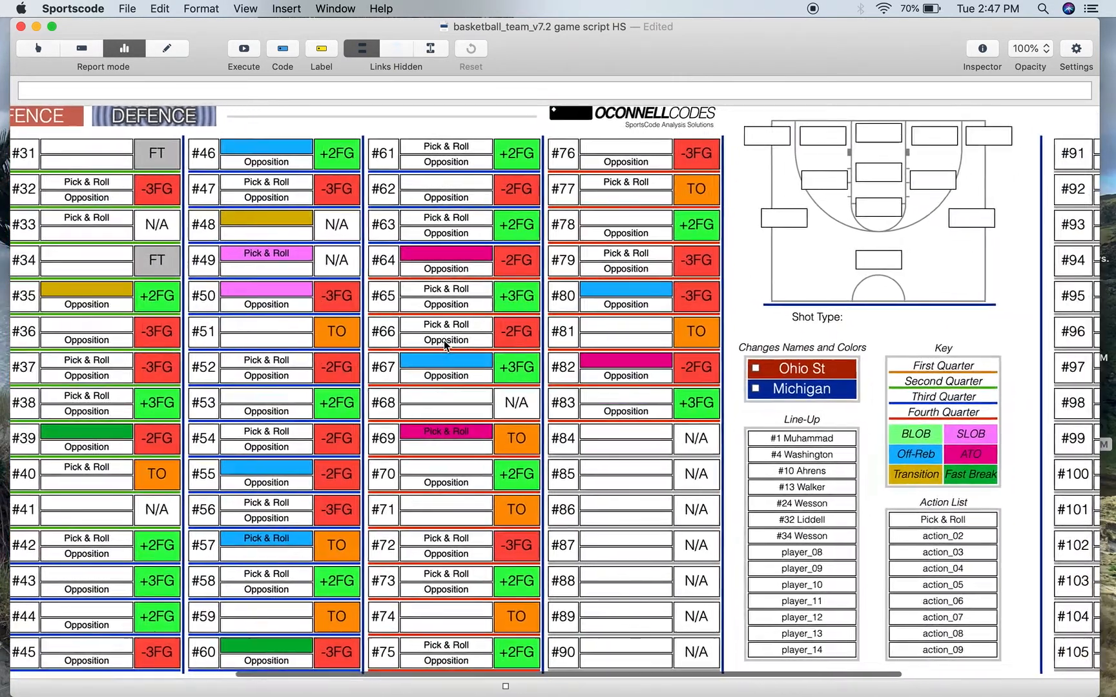